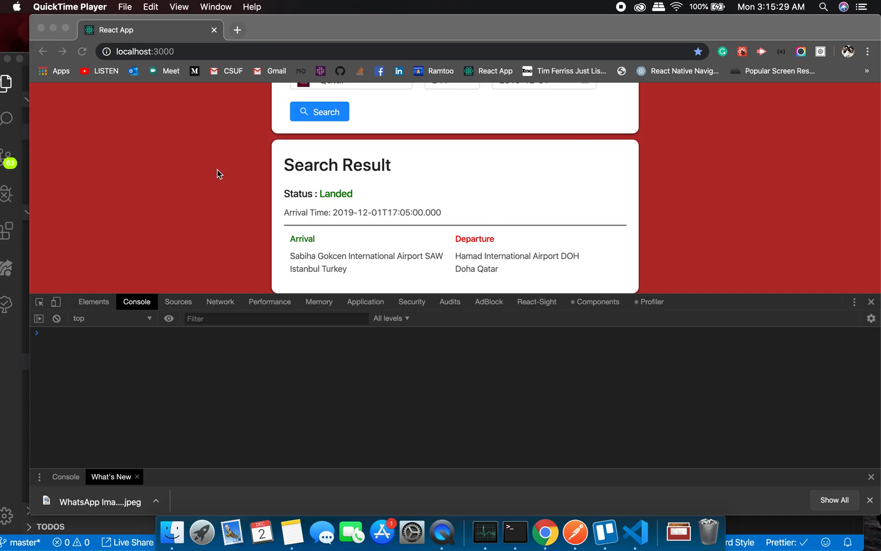
mouse_move(447, 216)
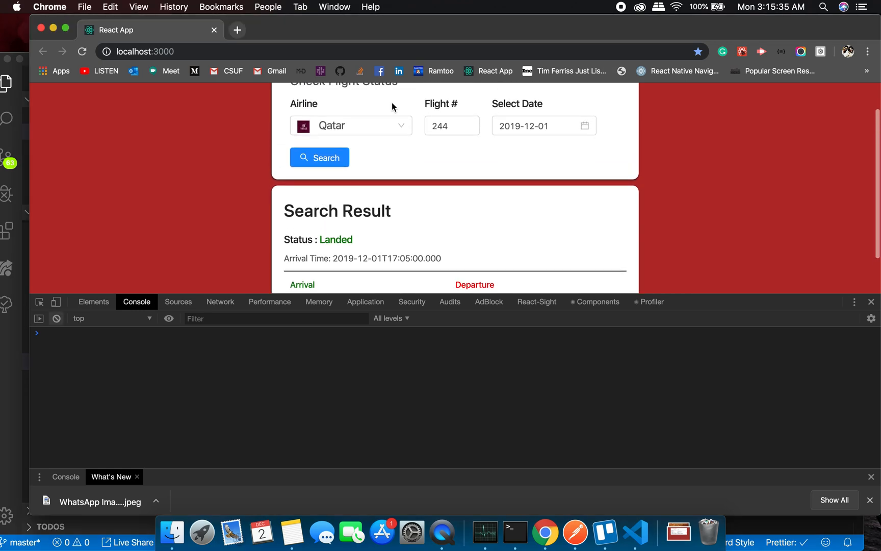
Scroll through the raw arrival timestamp view and the Moment.js docs install section
scroll(down, 3)
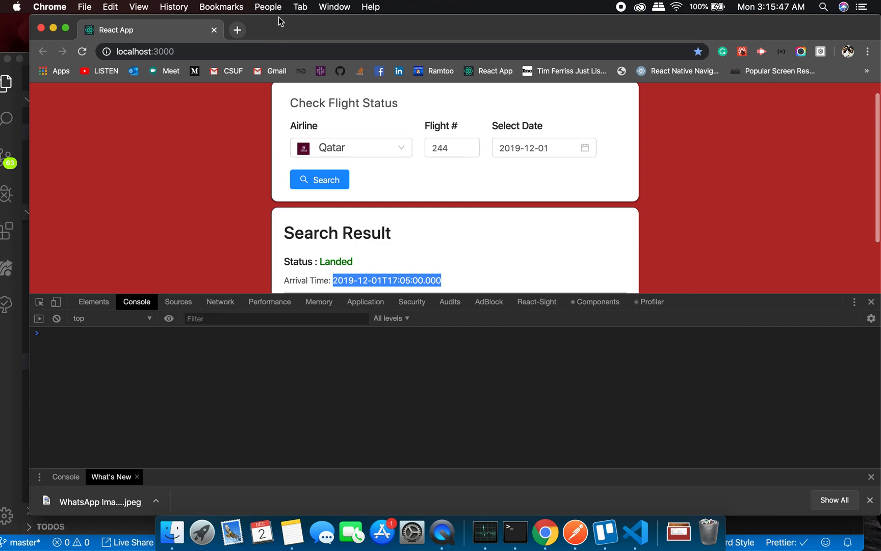
scroll(down, 3)
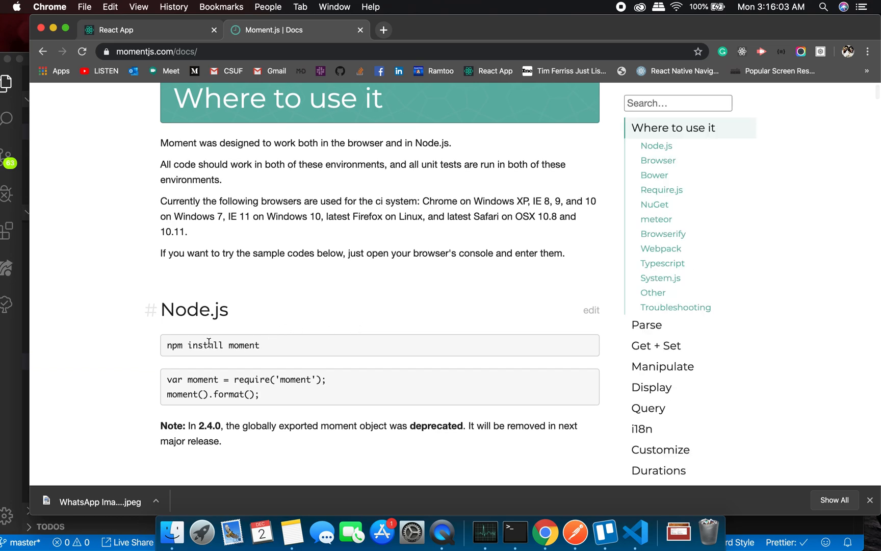
click(514, 531)
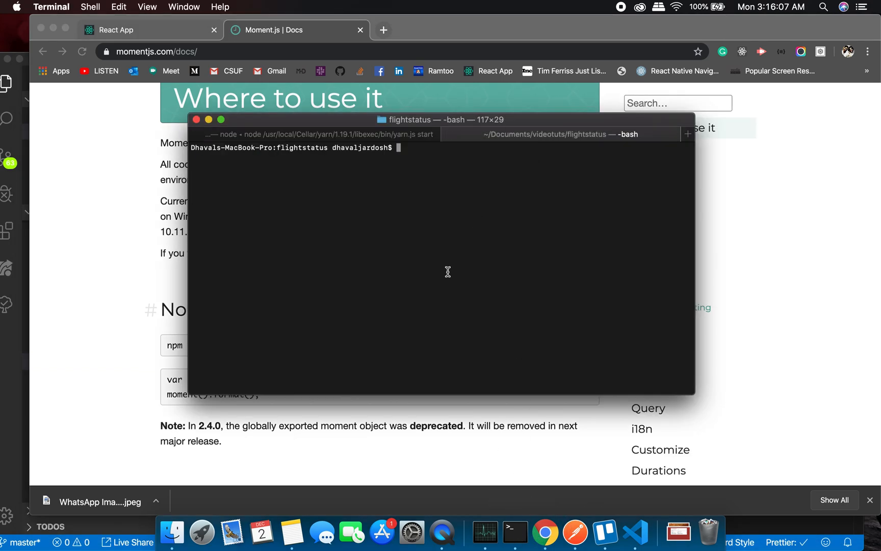
text(y)
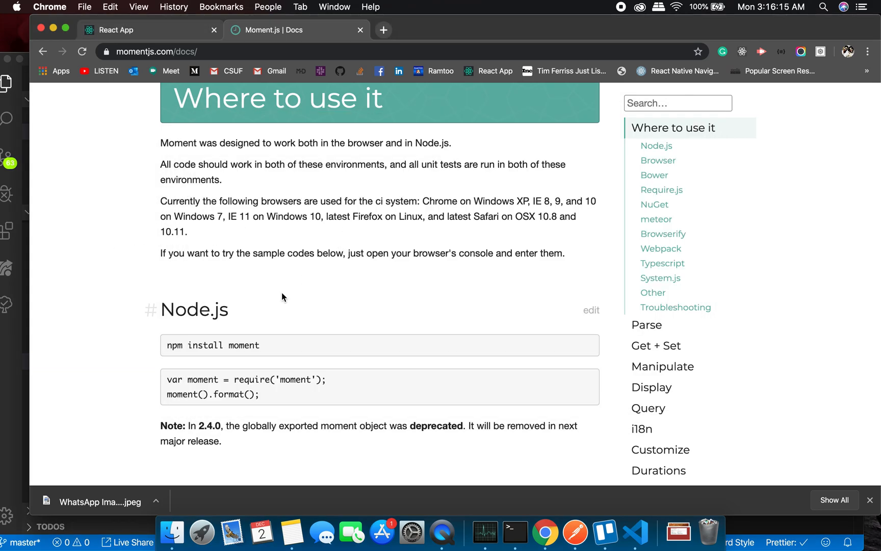
Browse the docs and move to the Moment.js Guides page
click(658, 160)
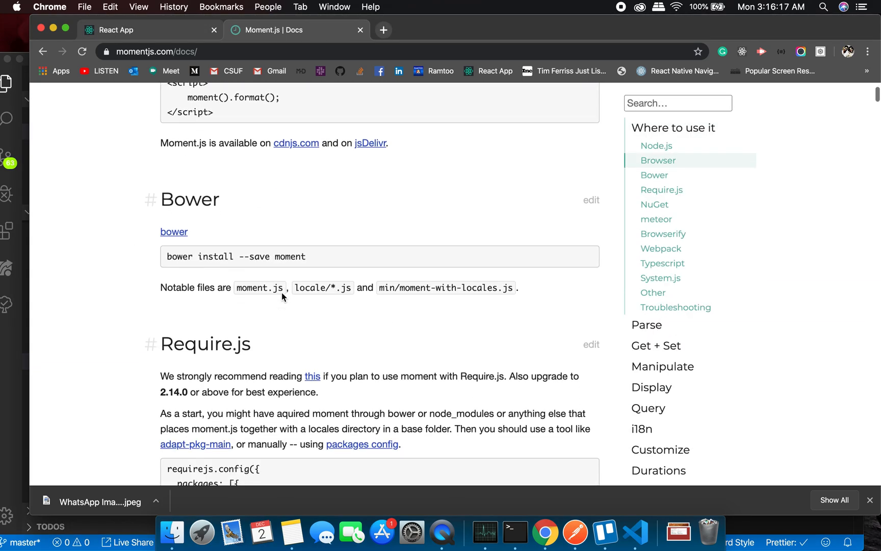
scroll(down, 3)
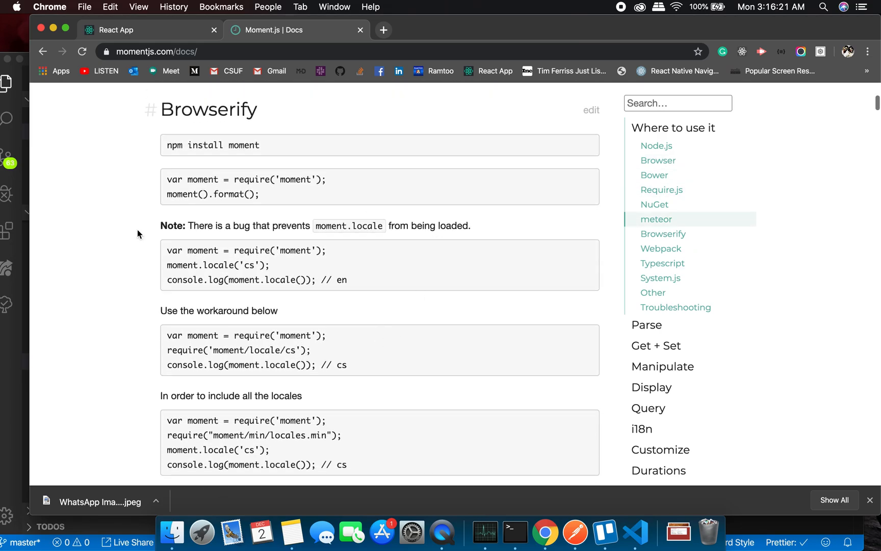
click(510, 531)
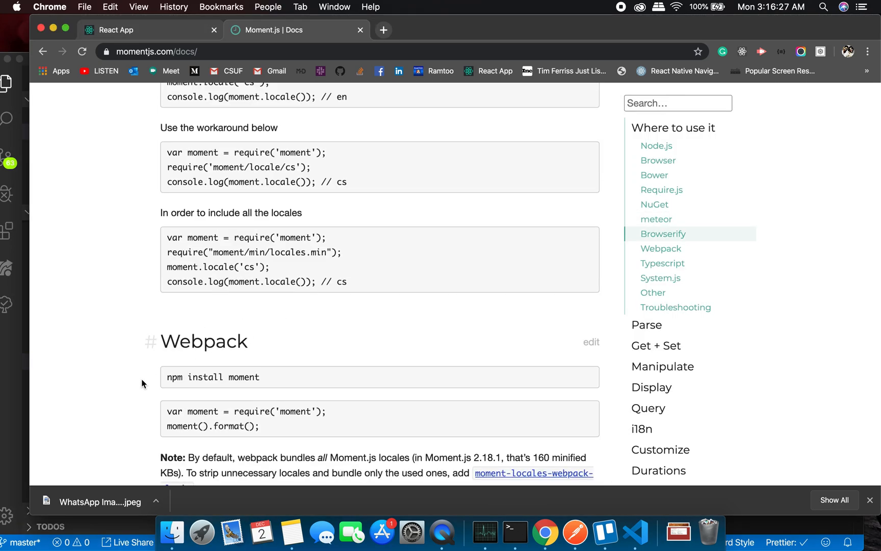
scroll(down, 3)
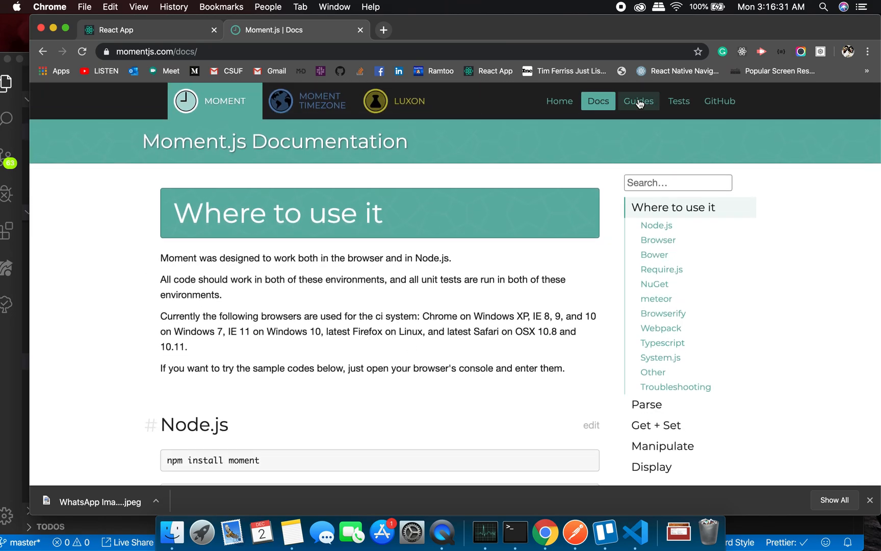
click(638, 100)
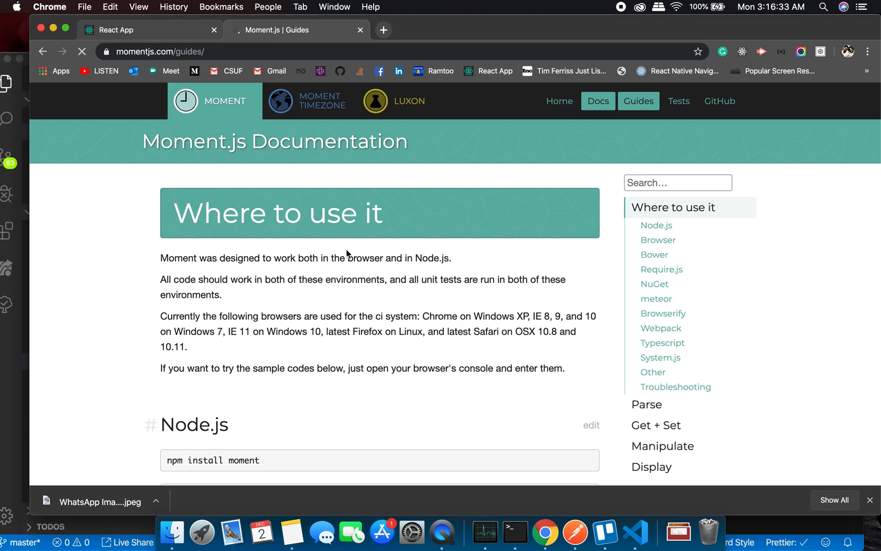
scroll(down, 3)
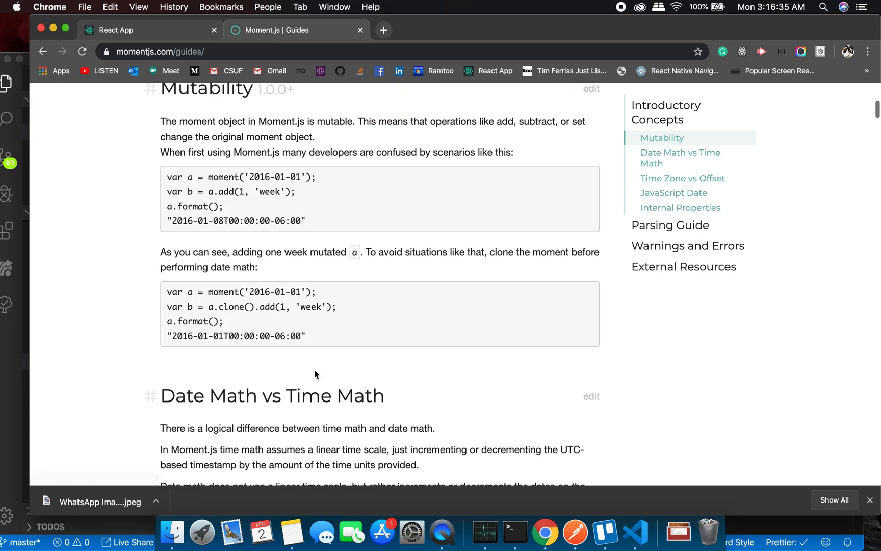
mouse_move(290, 235)
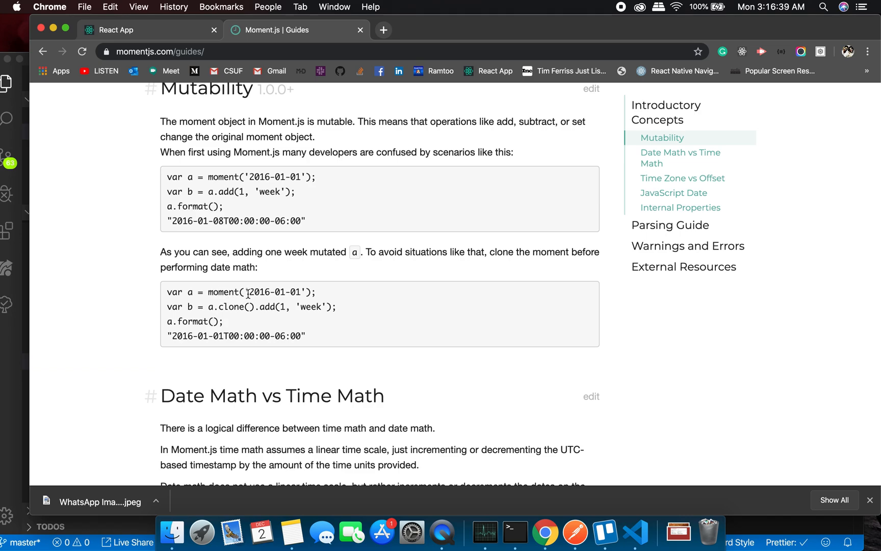
Review the clone date string and the DD/MM/YYYY parsing example in the JavaScript Date section
drag(251, 292, 305, 292)
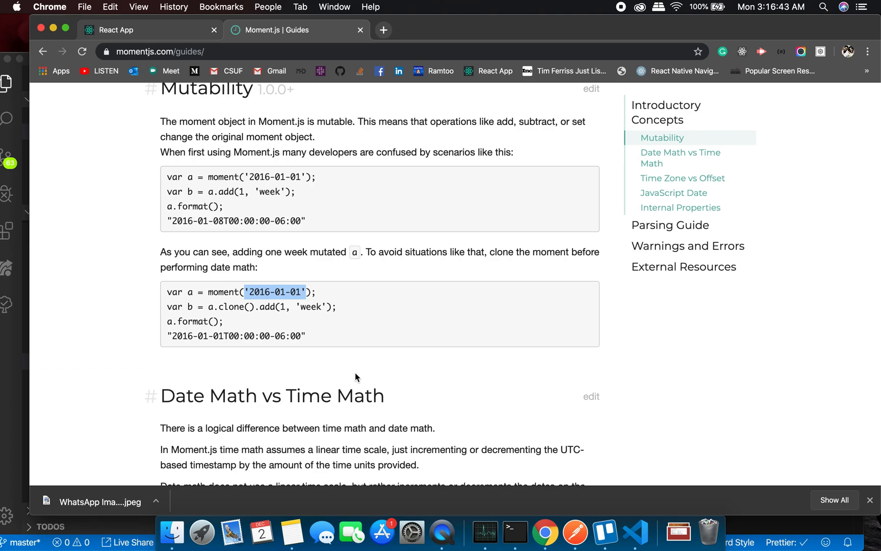
scroll(down, 3)
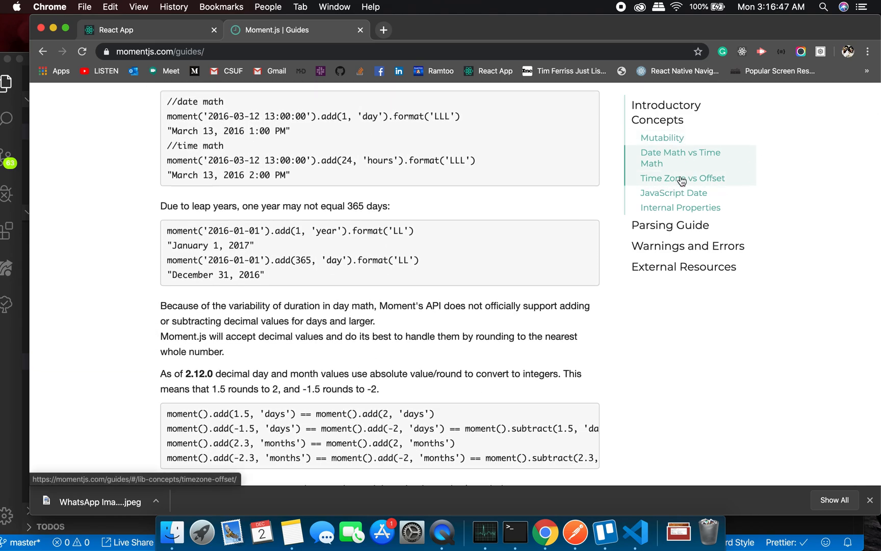
click(673, 192)
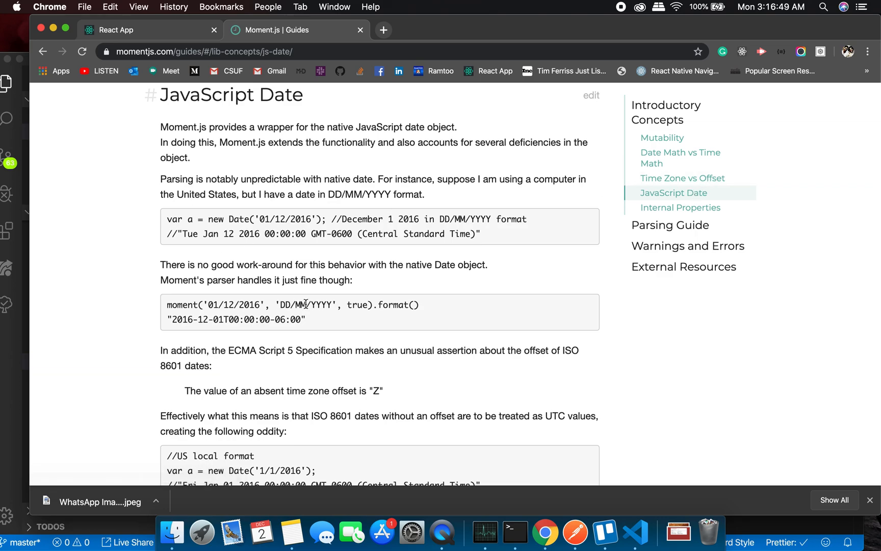
drag(189, 305, 419, 305)
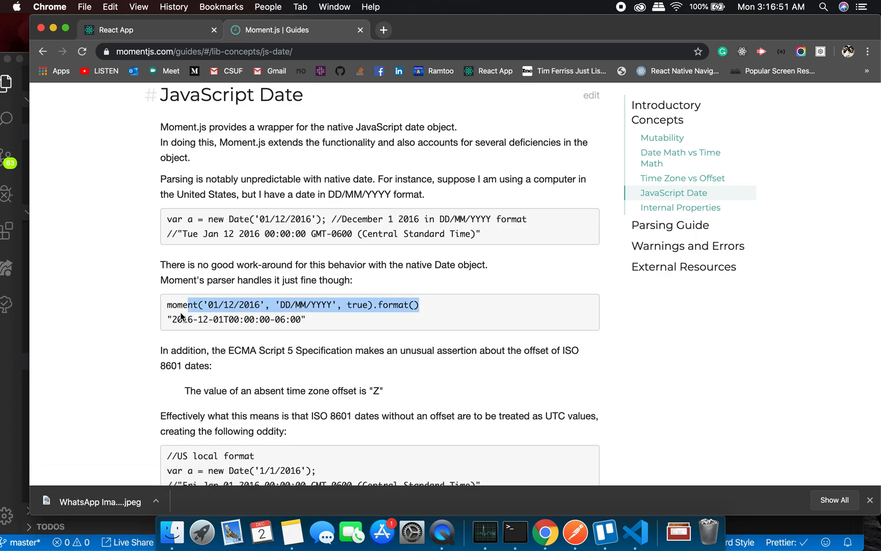
click(409, 305)
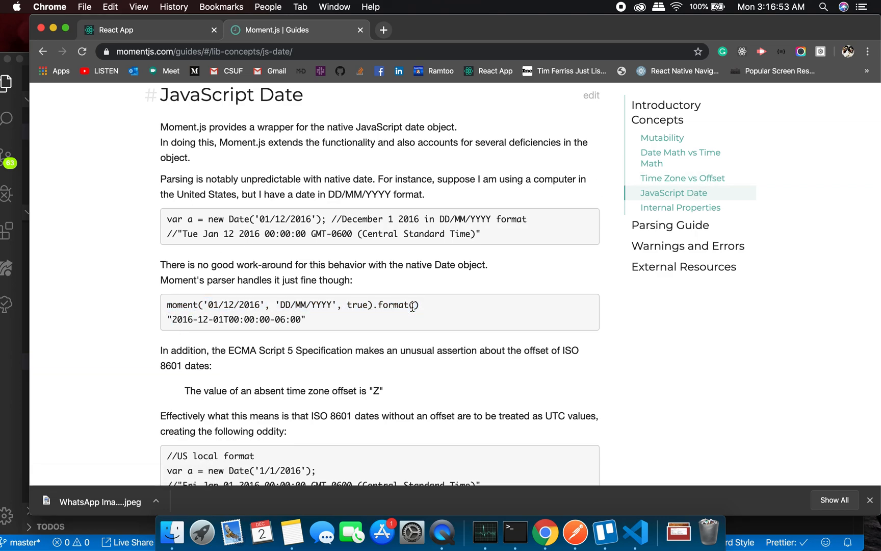
Read through the Parsing Guide section on ISO 8601 strings and offsets
scroll(down, 3)
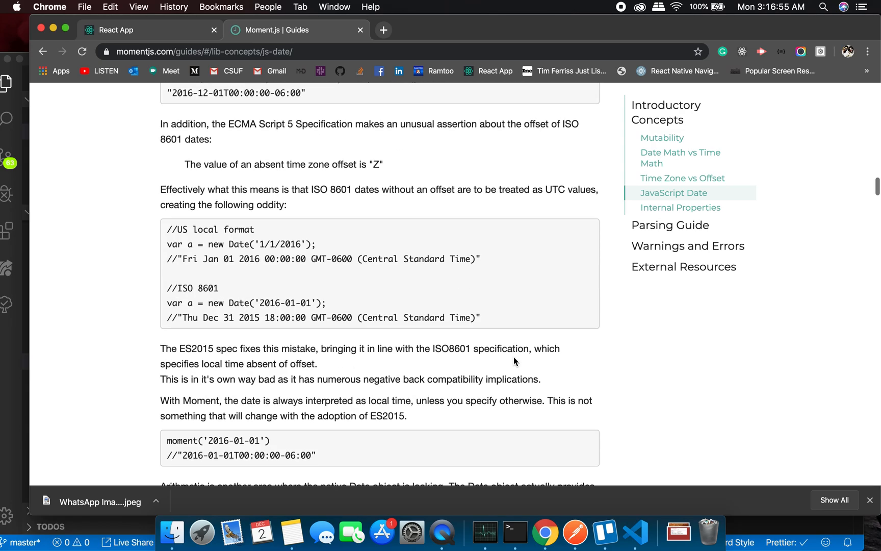
click(670, 224)
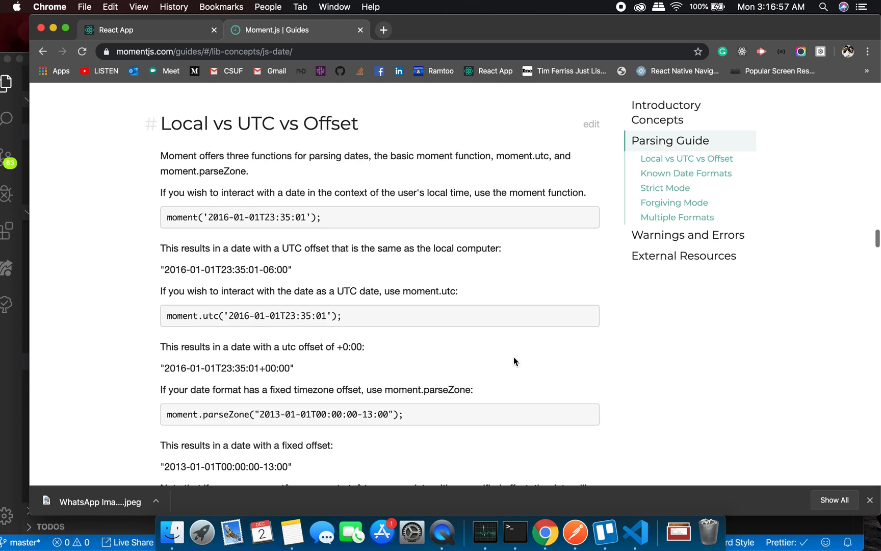
scroll(down, 3)
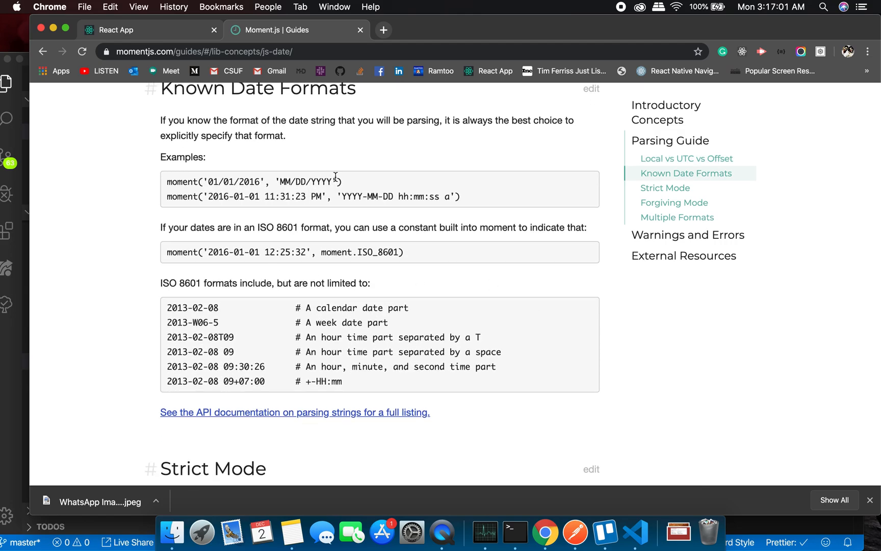
scroll(down, 3)
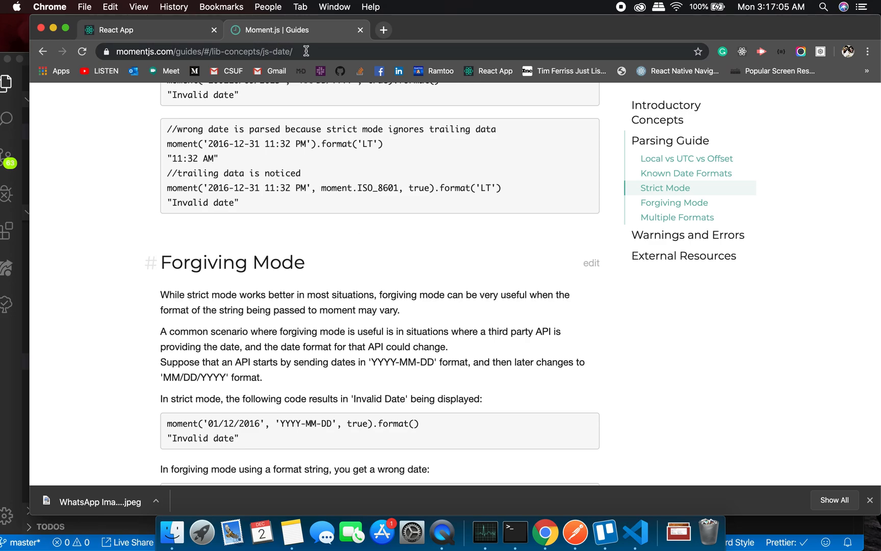
scroll(down, 3)
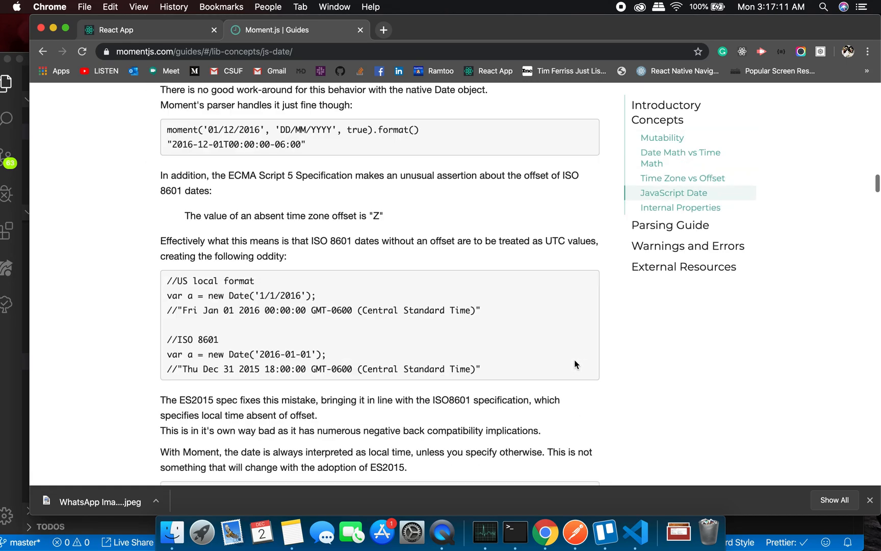
Return to the main docs and scroll the Display formatting section
click(597, 101)
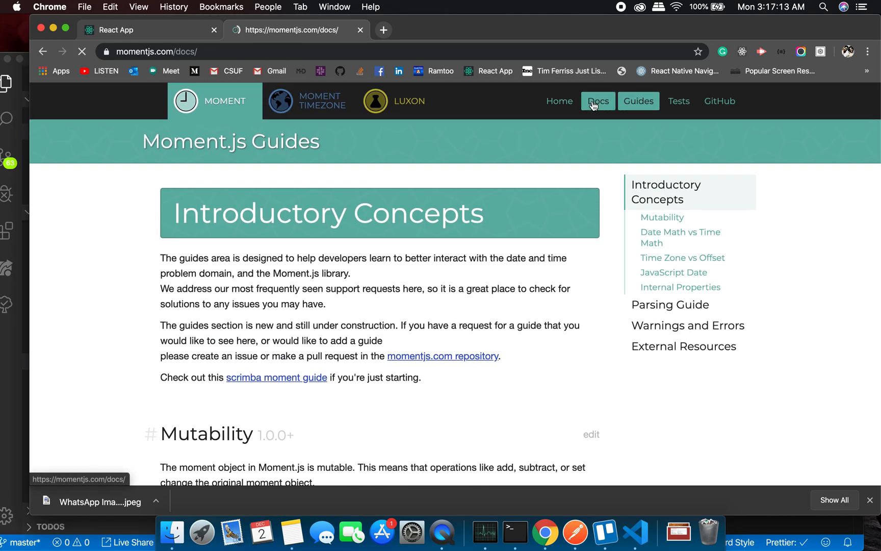
click(596, 101)
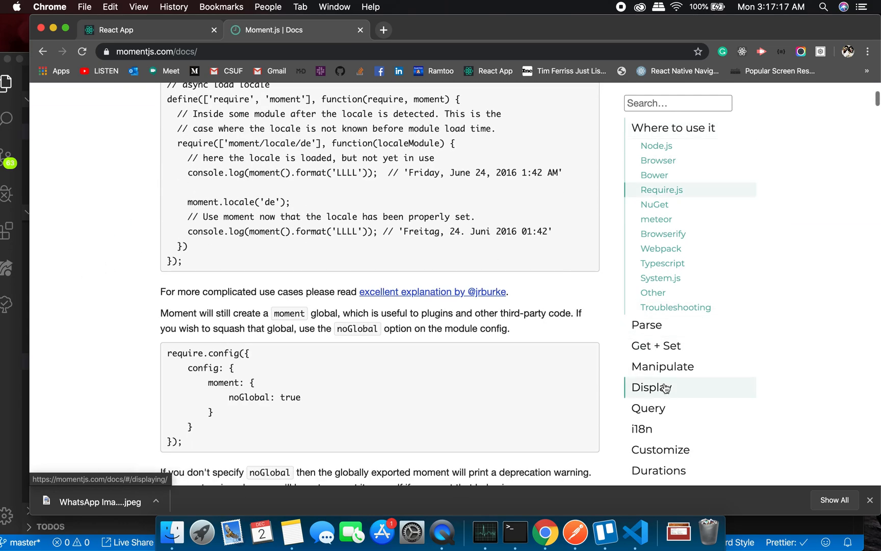
click(651, 387)
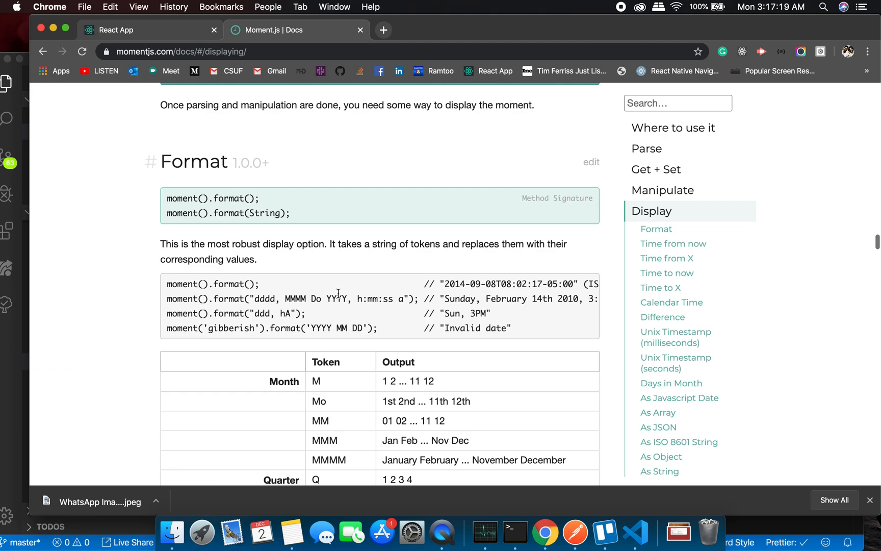
scroll(down, 3)
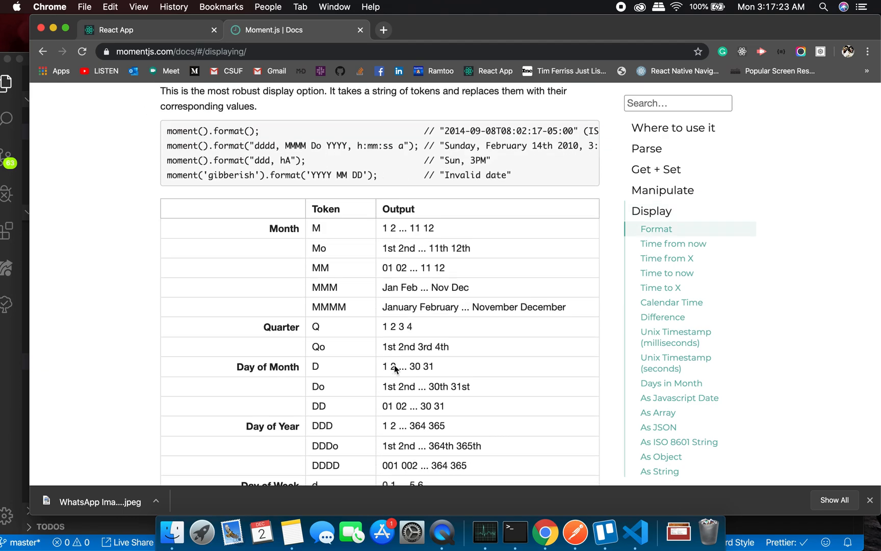
scroll(down, 3)
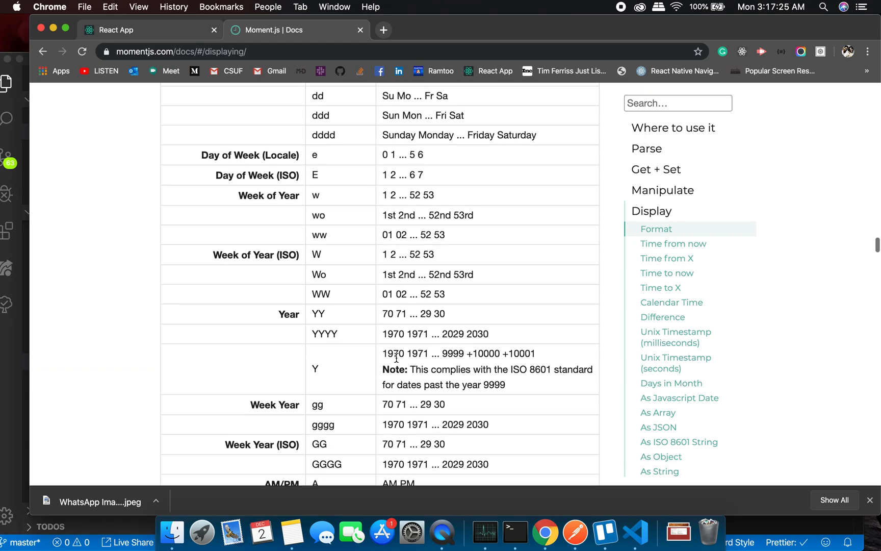
scroll(down, 3)
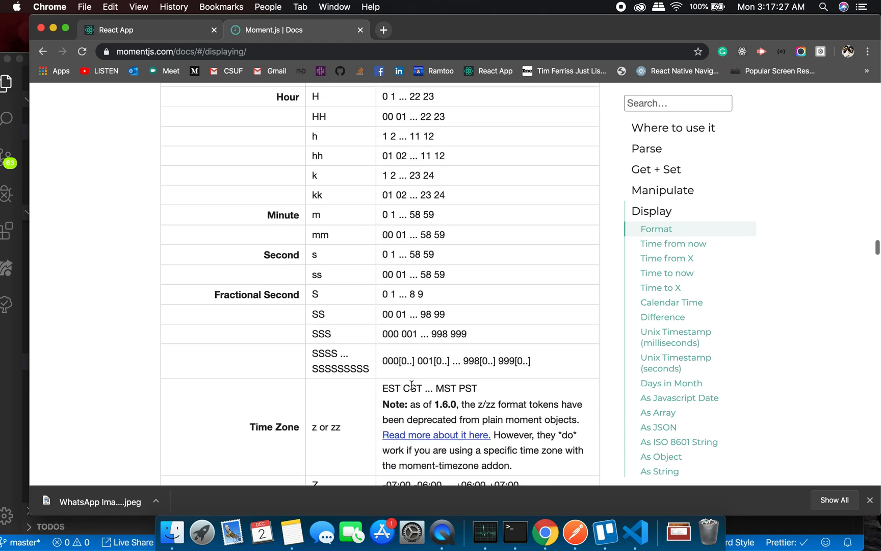
scroll(down, 3)
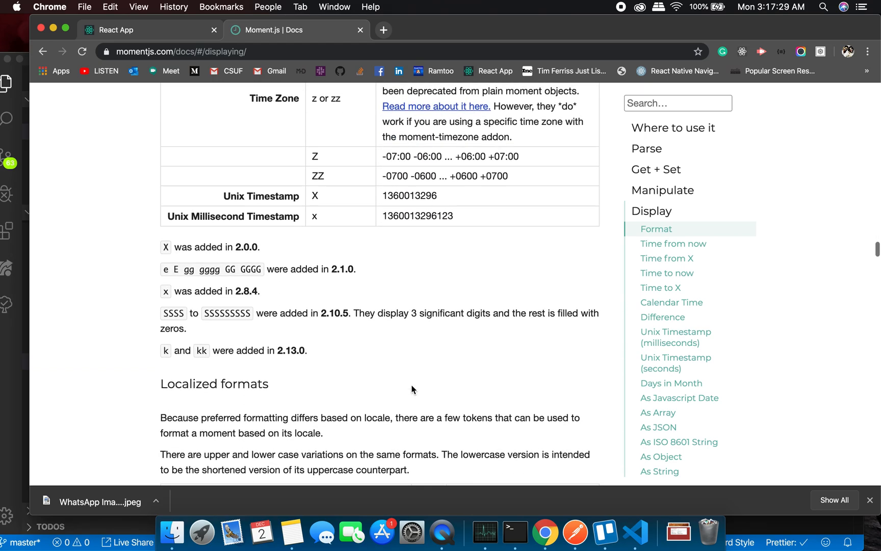
Find 'LLL' on the page, stepping matches until the locale-aware formats table shows
text(LLL)
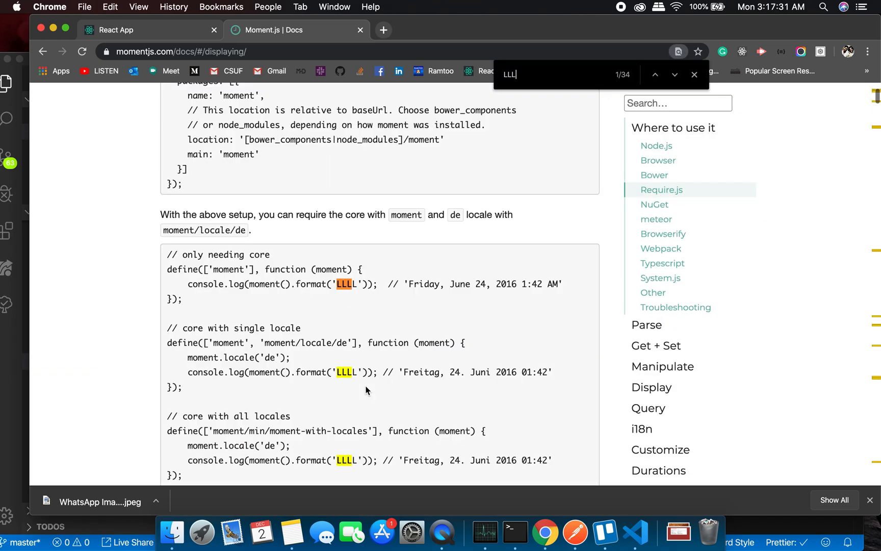
mouse_move(492, 298)
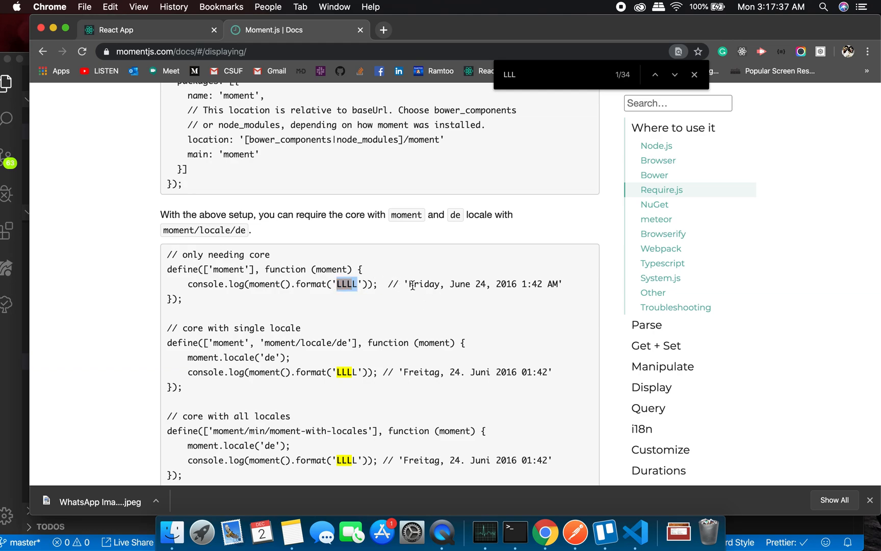
scroll(down, 3)
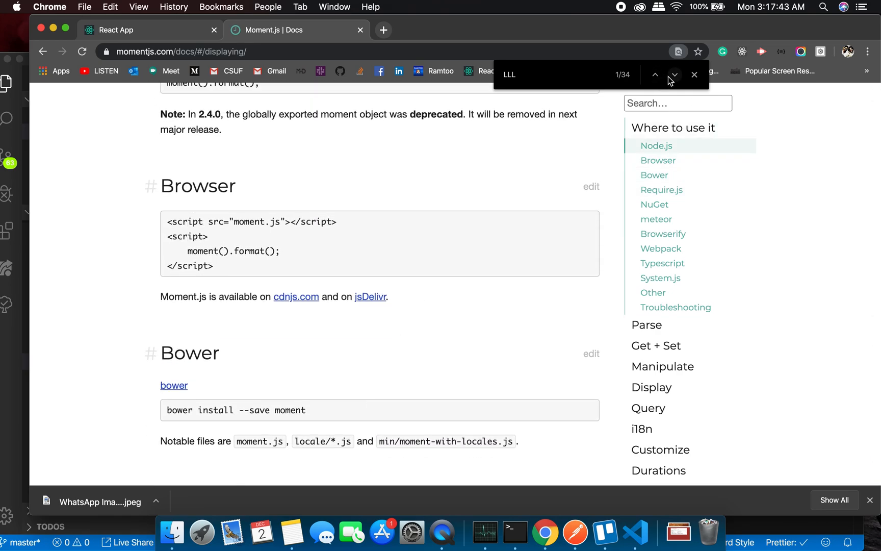
click(674, 74)
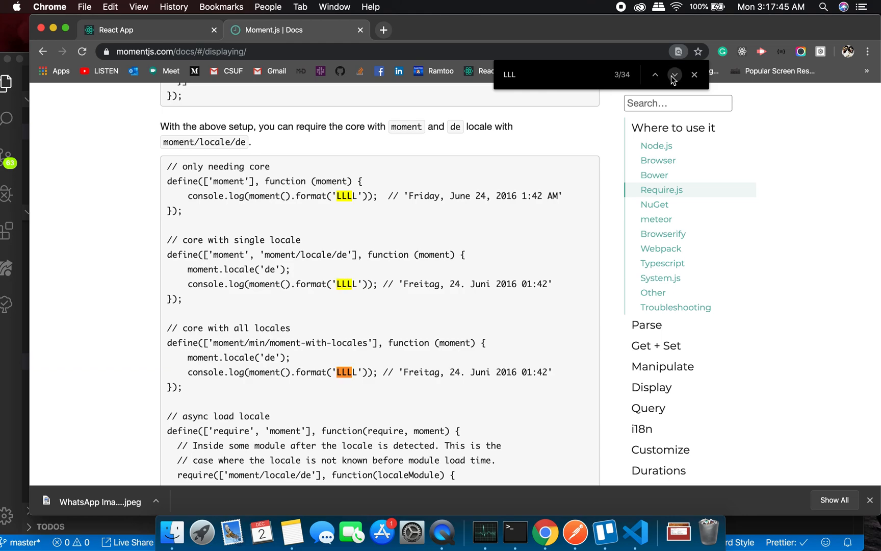
click(674, 75)
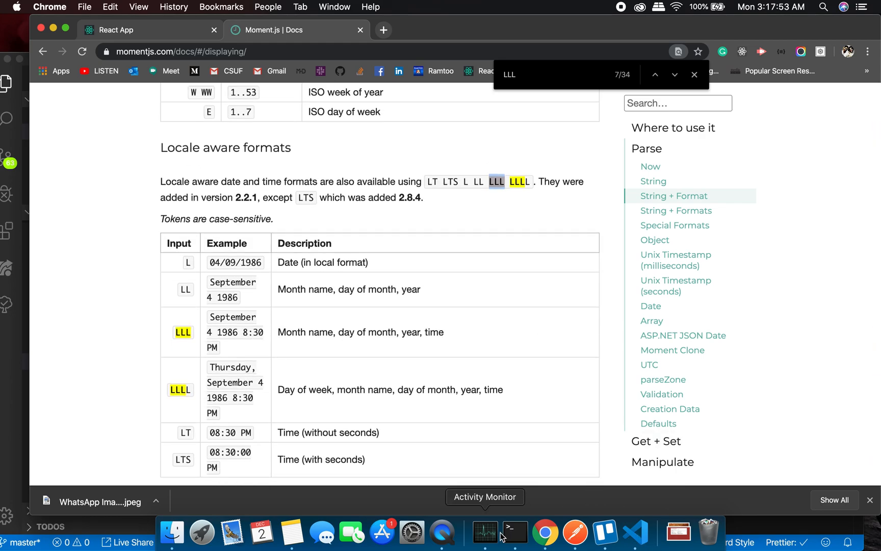
click(513, 531)
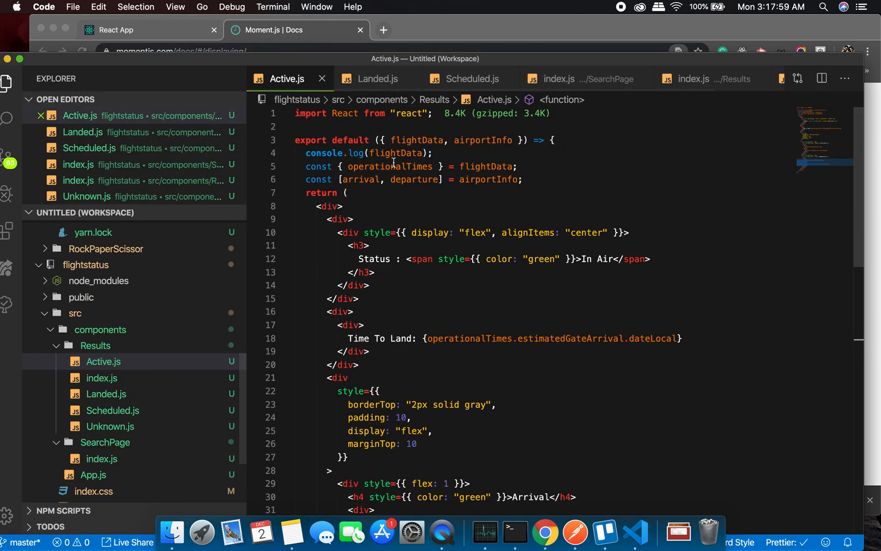
Add import moment from "moment" at the top of Landed.js
click(375, 79)
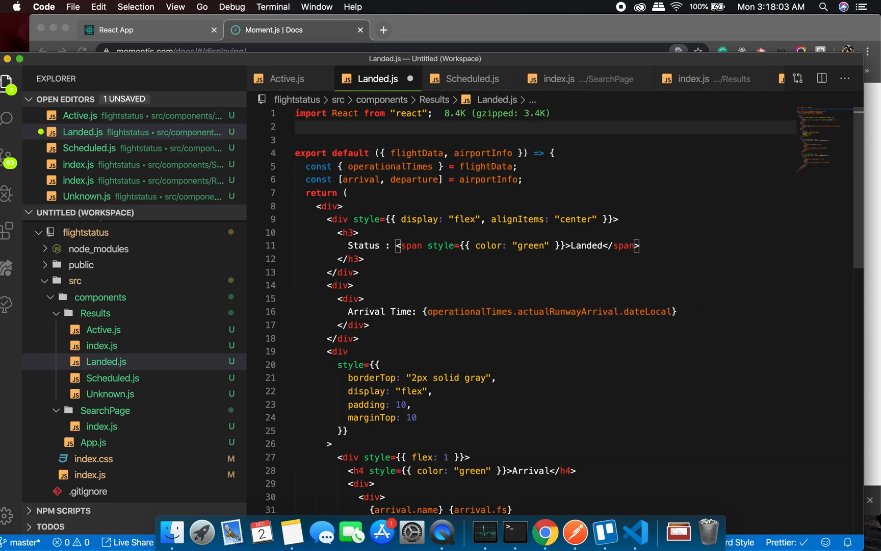
text(import moment from 'moment)
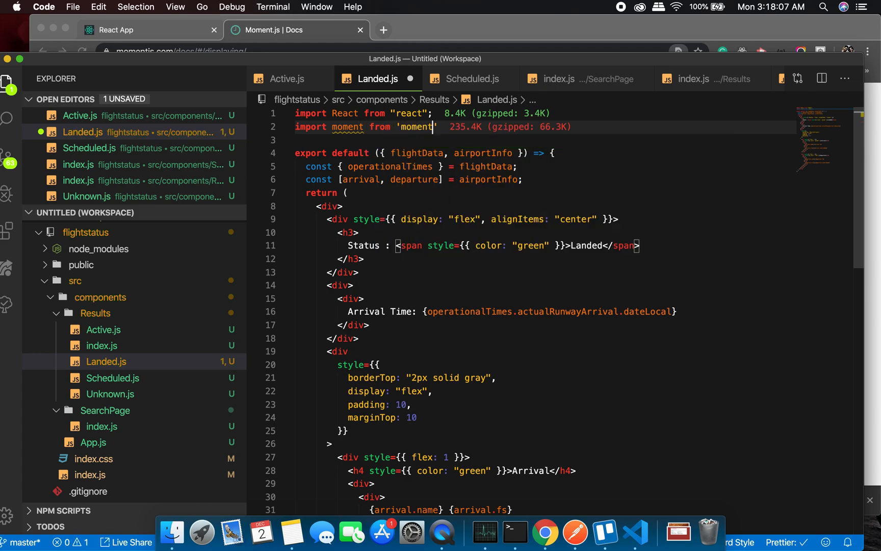
scroll(down, 3)
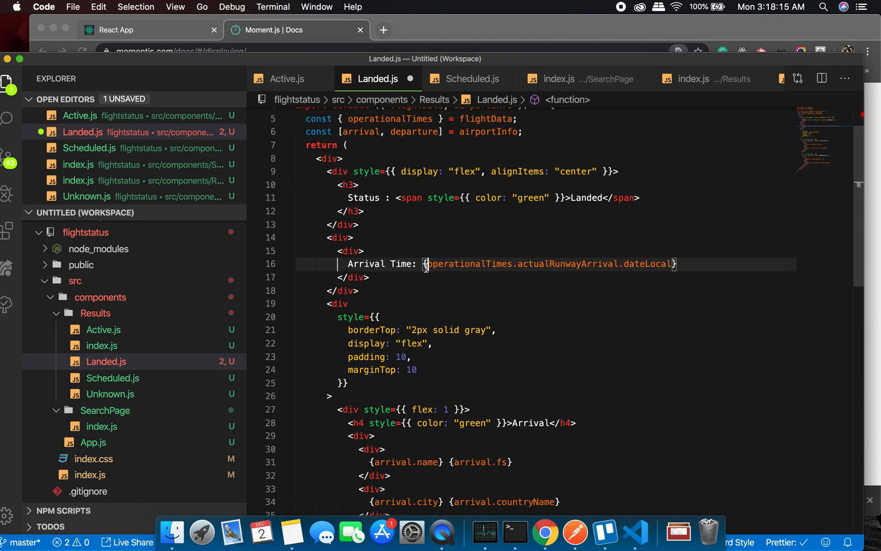
Wrap the arrival dateLocal in moment(...).format('LLL')
text(moment()
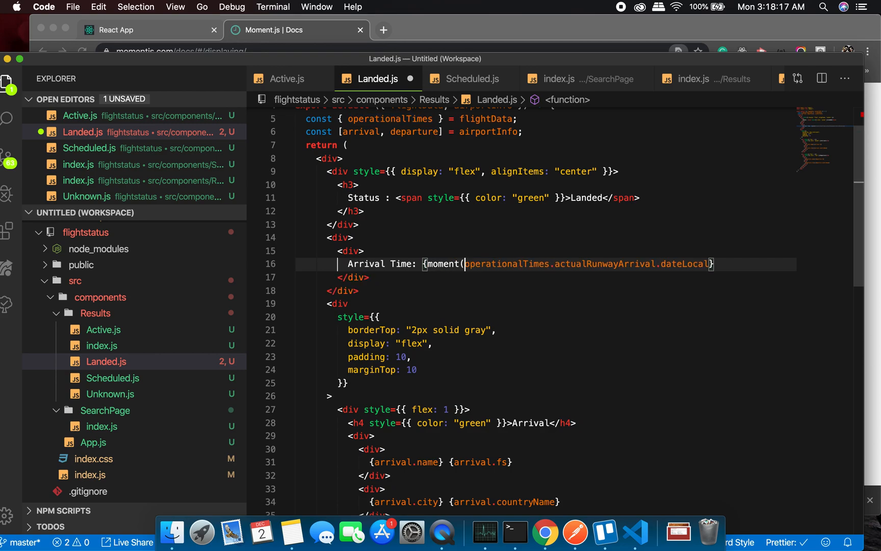
text())
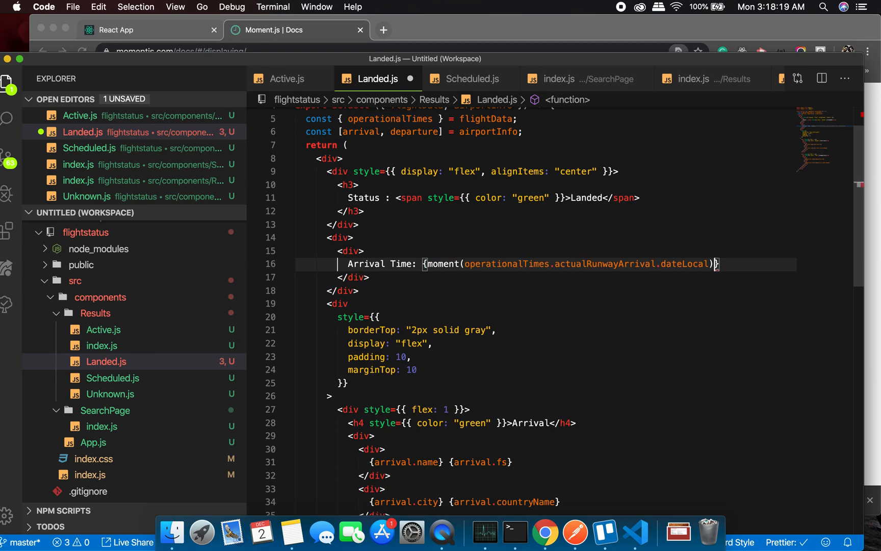
text(.forma)
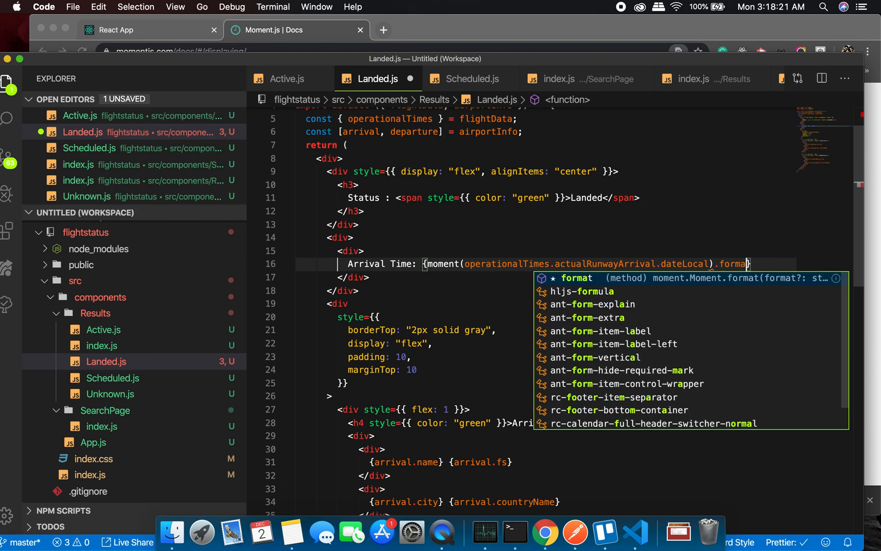
text(('L')
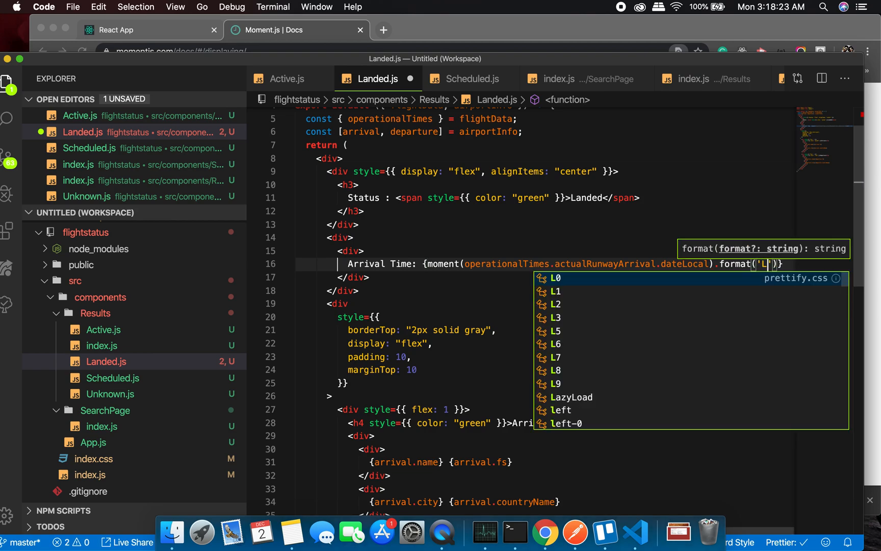
text(LL)
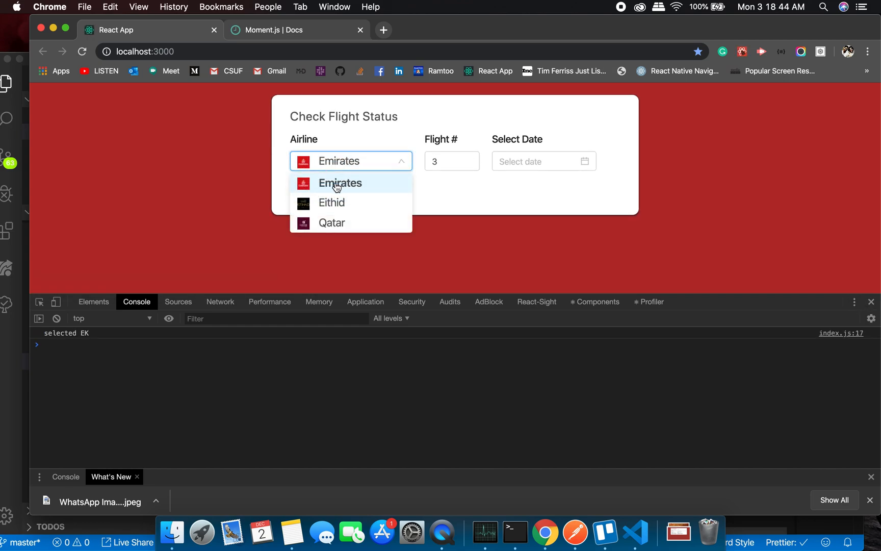
Search Emirates flight 241 and highlight the arrival time December 1, 2019 9:07 AM
text(241)
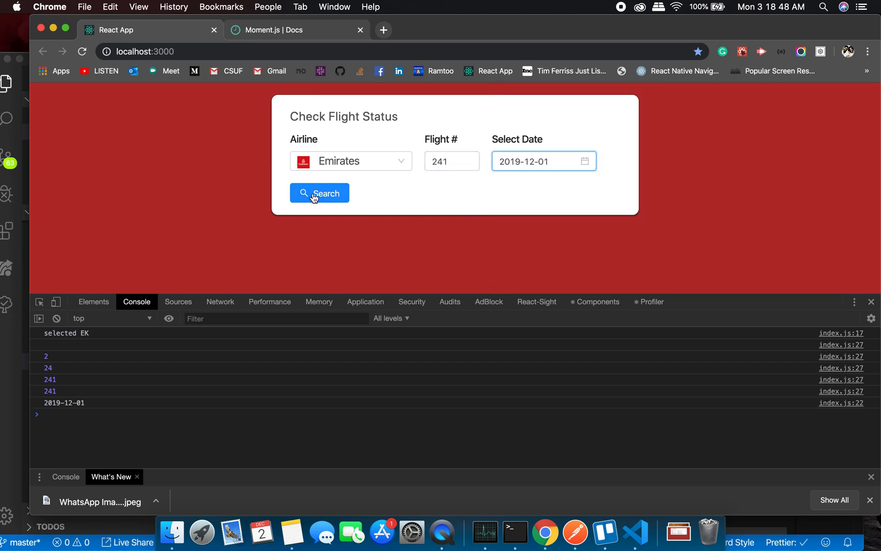
click(319, 192)
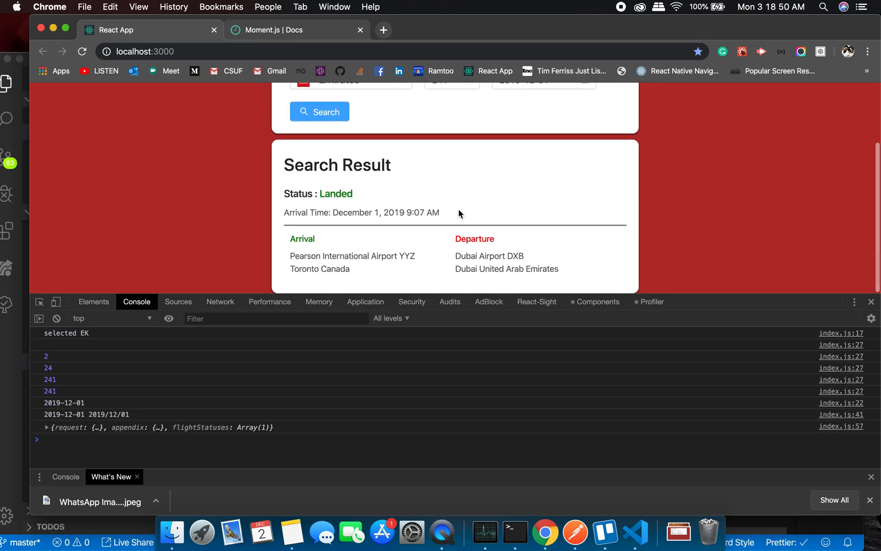
drag(333, 212, 439, 212)
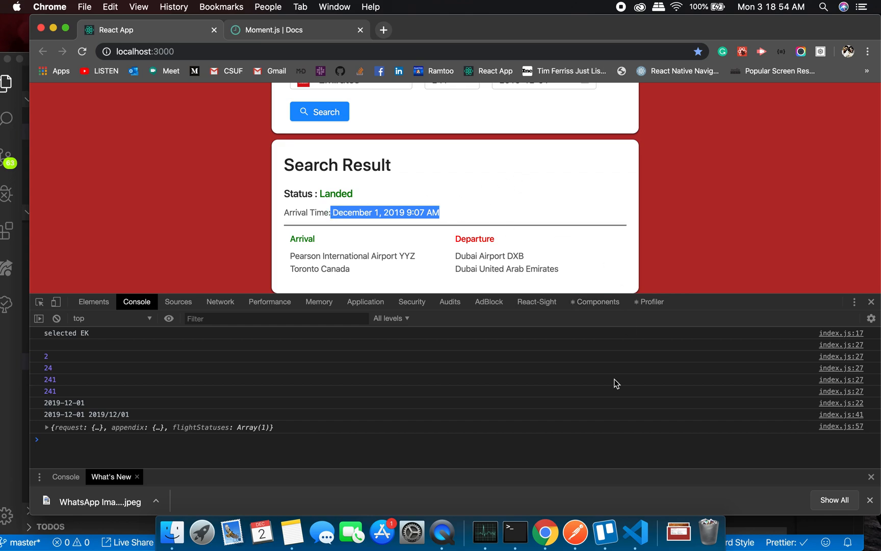
mouse_move(636, 531)
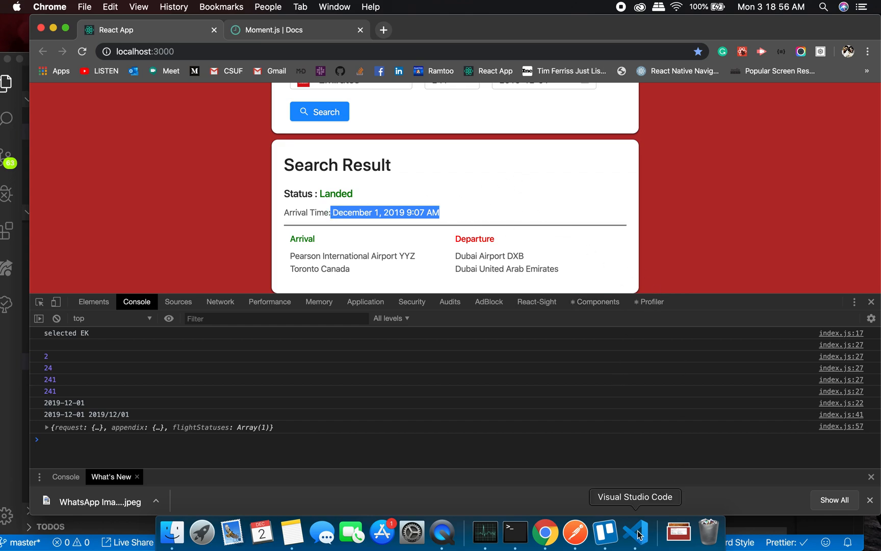
Render moment(actualRunwayArrival.dateUtc).fromNow() in parentheses after the formatted time
click(636, 531)
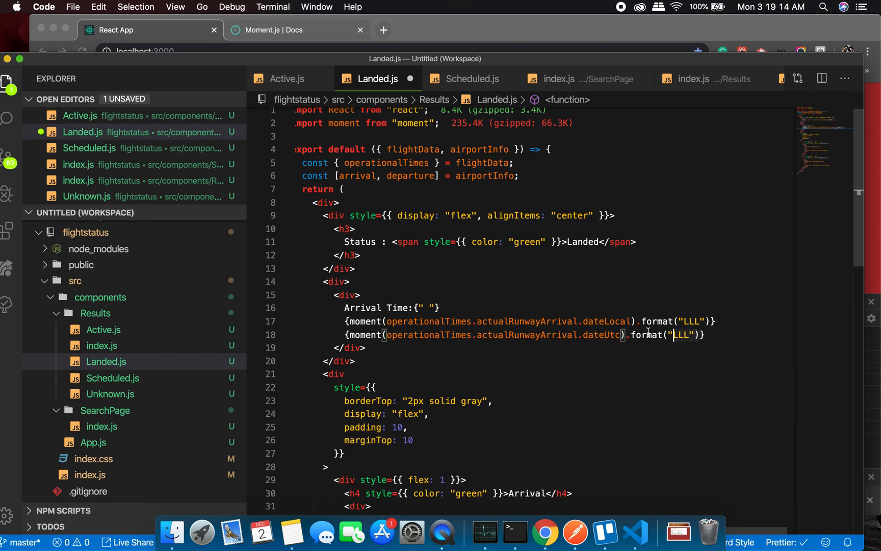
text(from)
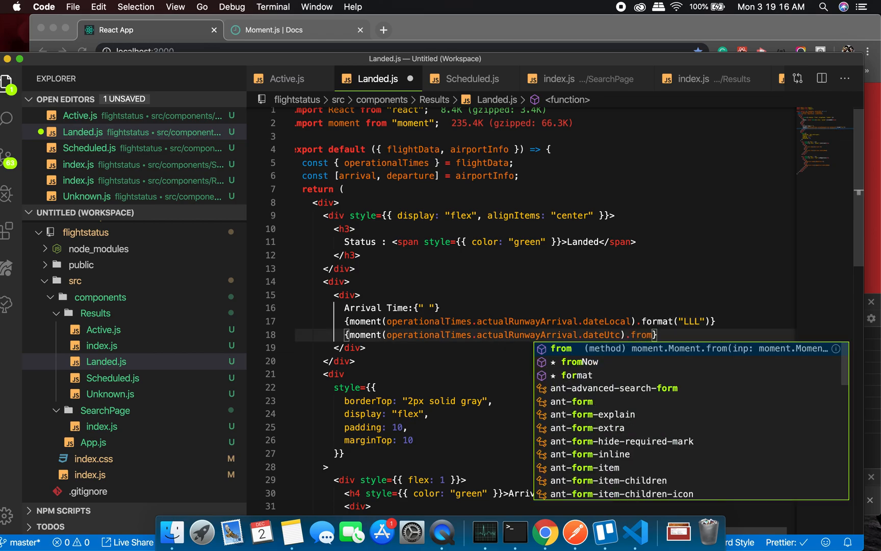
text(Now())
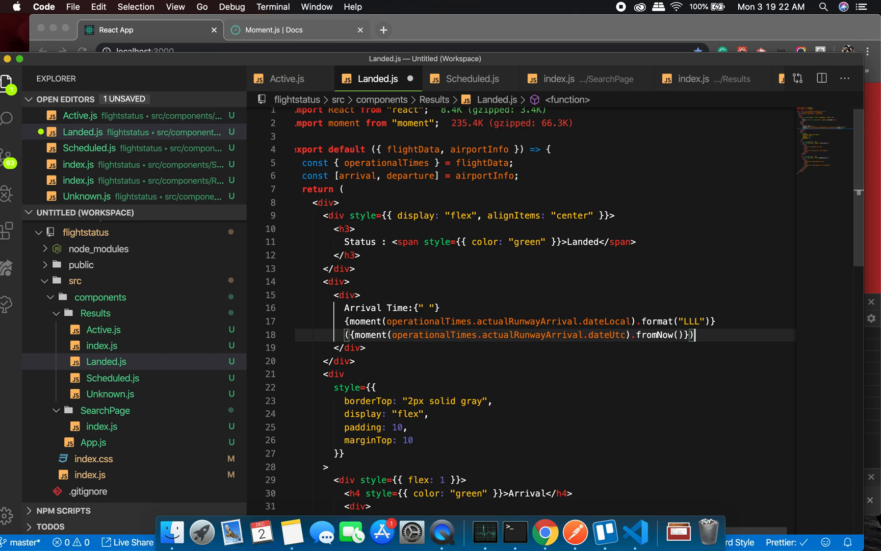
mouse_move(543, 530)
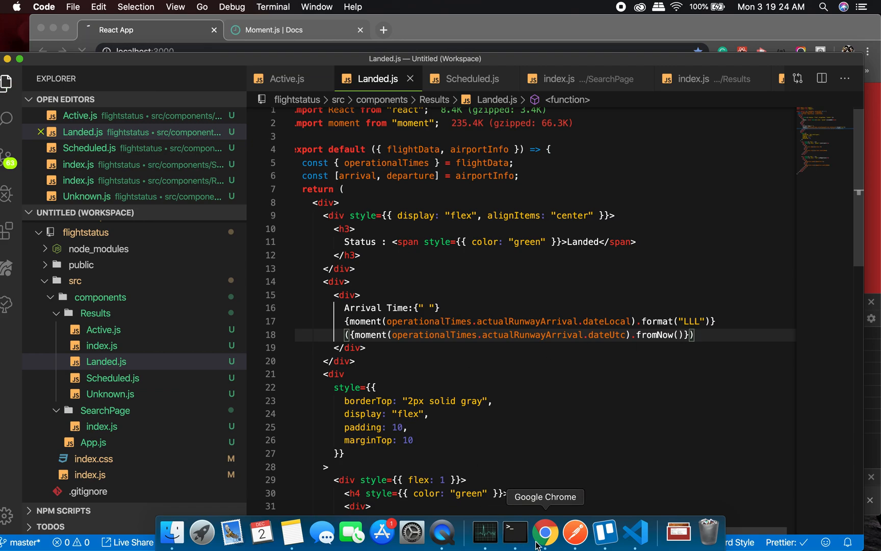
Search Emirates flight 241 for the date again in the browser
click(544, 531)
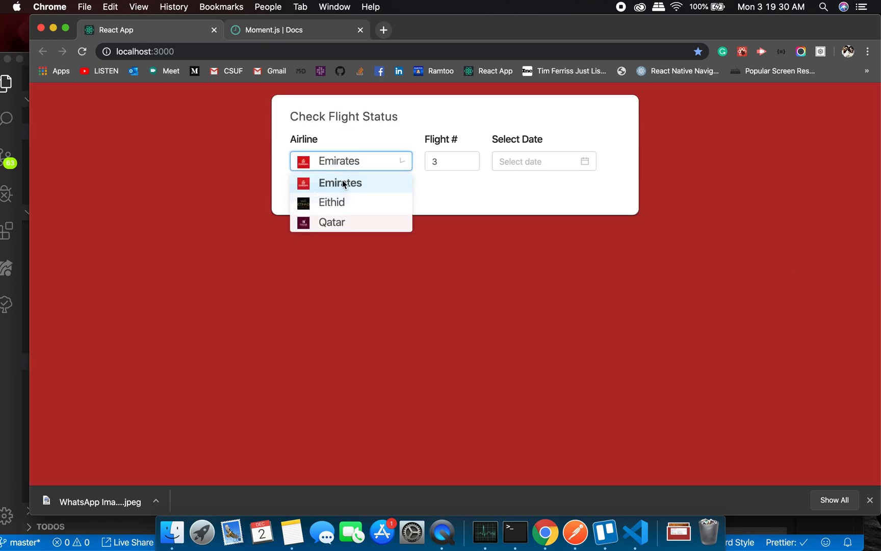
text(241)
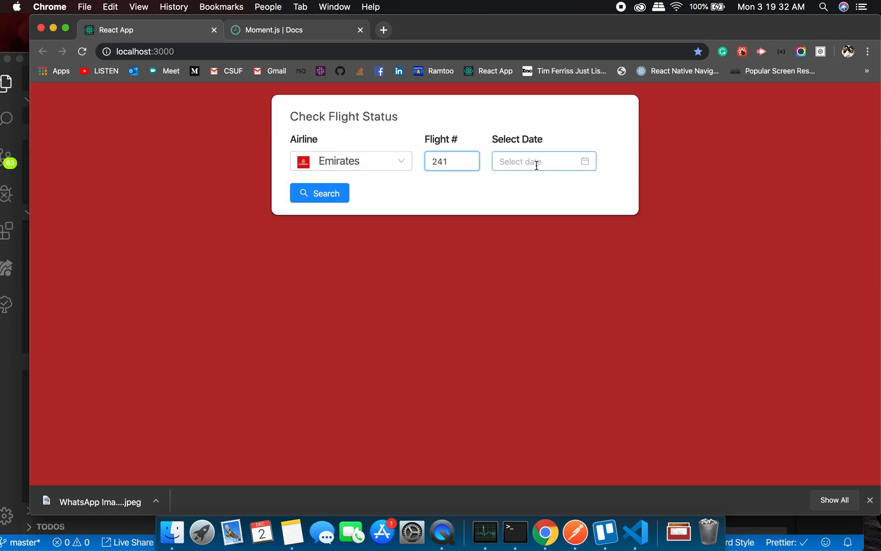
text(2019-12-02)
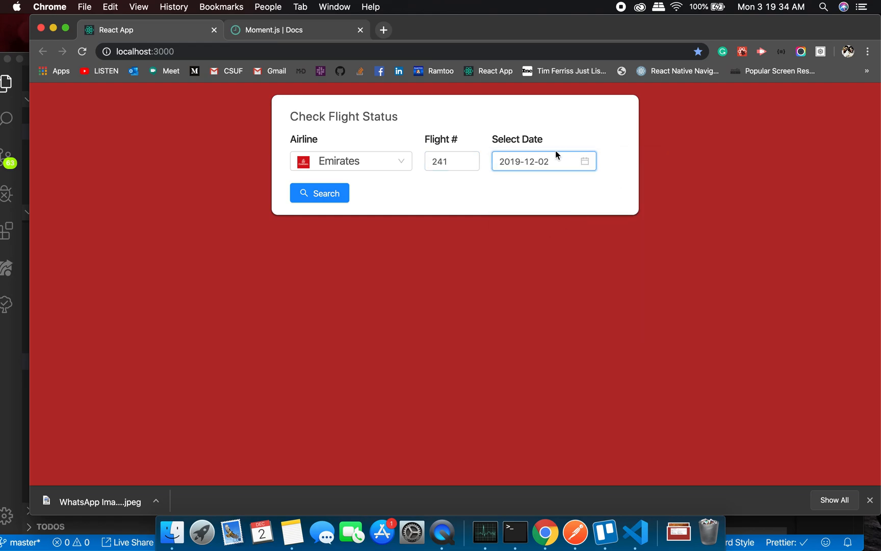
click(543, 161)
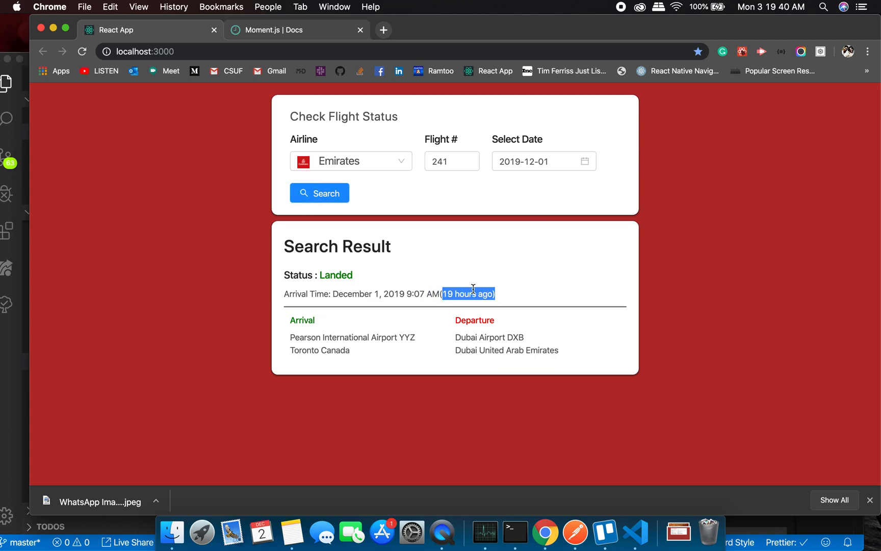
mouse_move(425, 296)
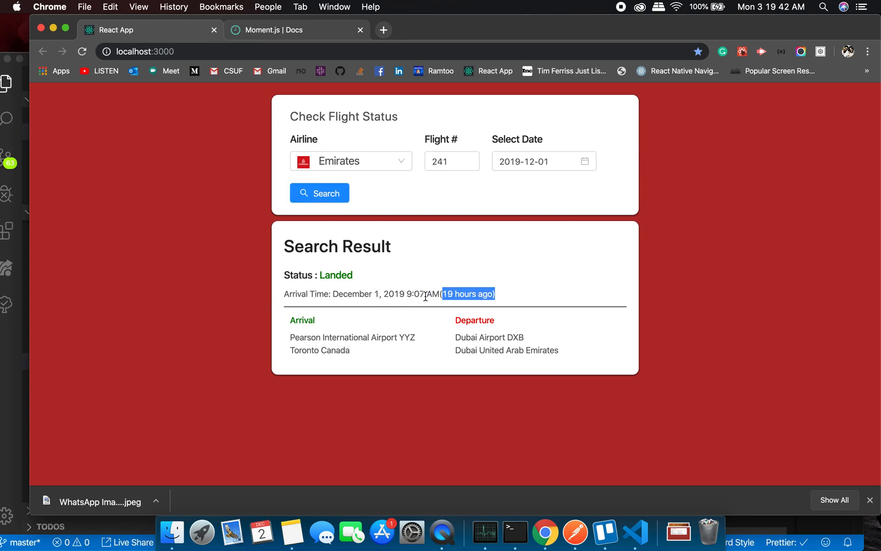
Highlight the arrival line December 1, 2019 9:07 AM (19 hours ago)
click(508, 294)
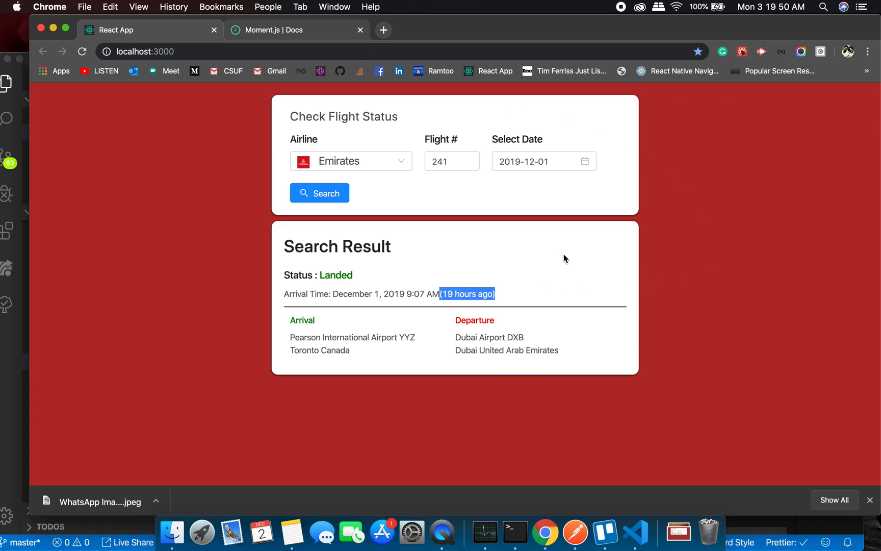
click(490, 292)
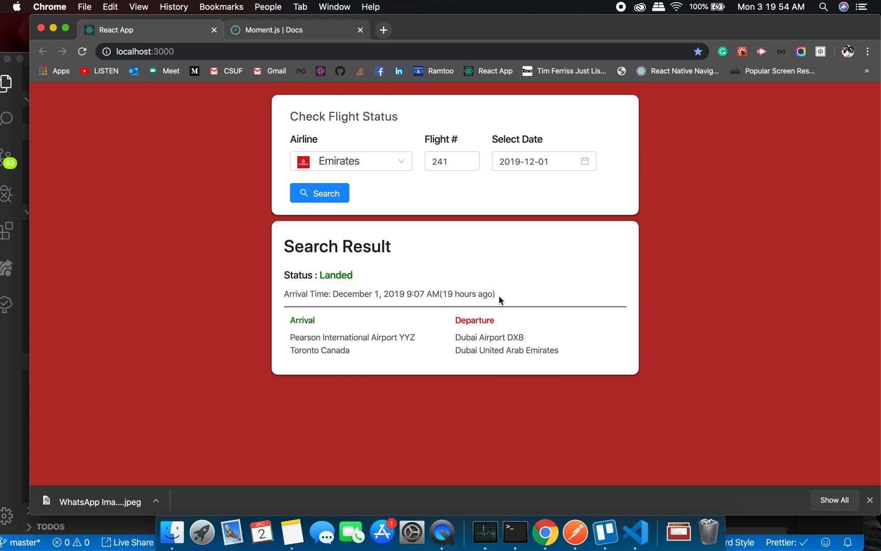
drag(333, 293, 494, 294)
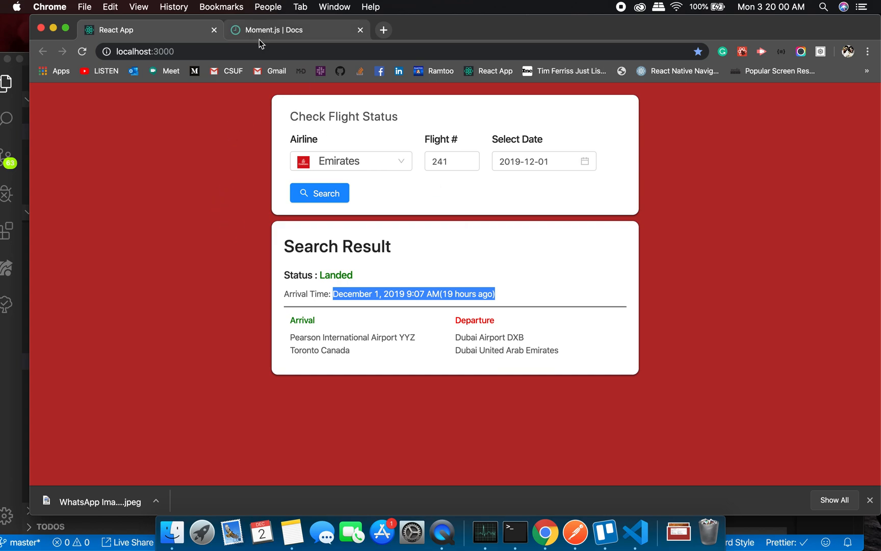
mouse_move(371, 221)
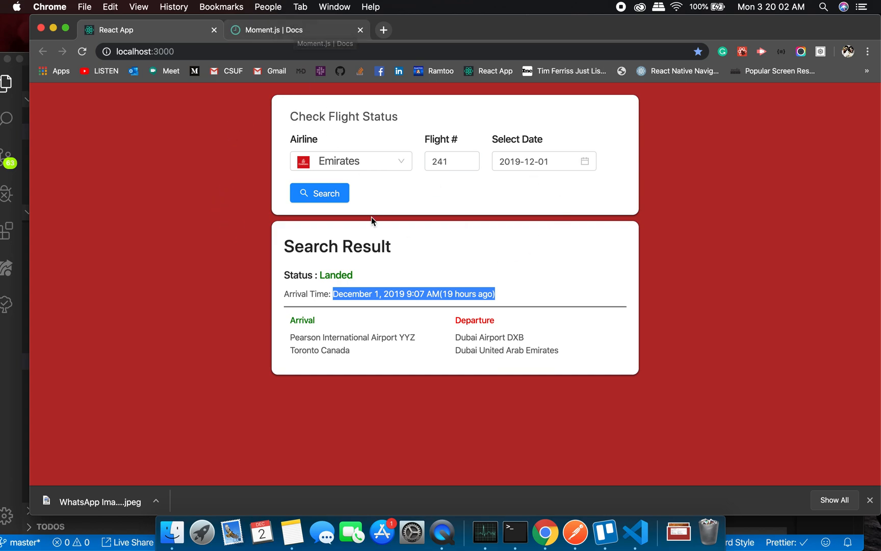